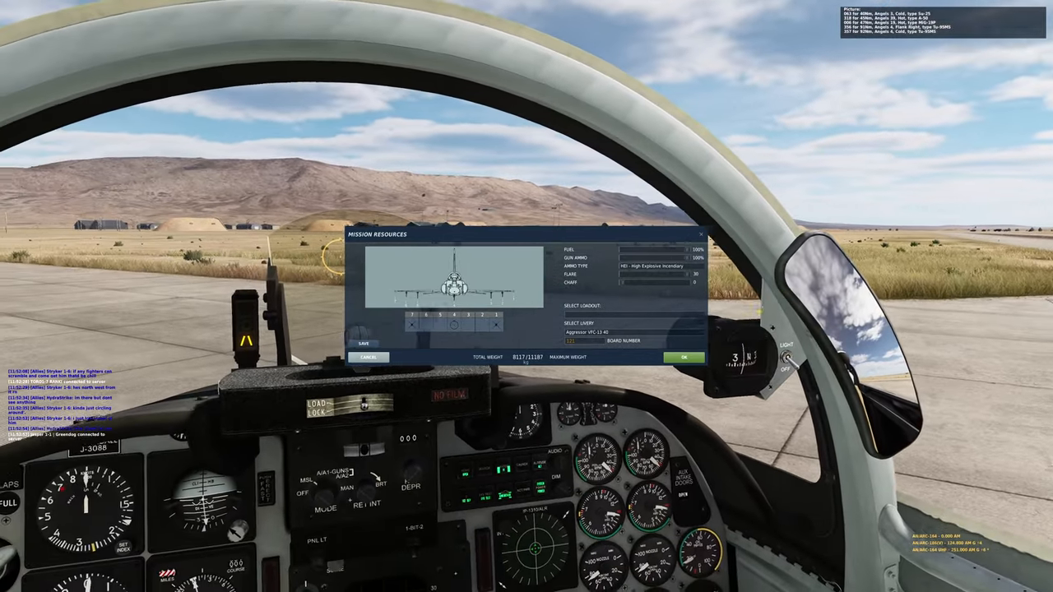
Step: Confirm the Mission Resources dialog with OK, applying the F-5E rearm/refuel loadout
{"action": "left_click", "coordinate": [685, 357]}
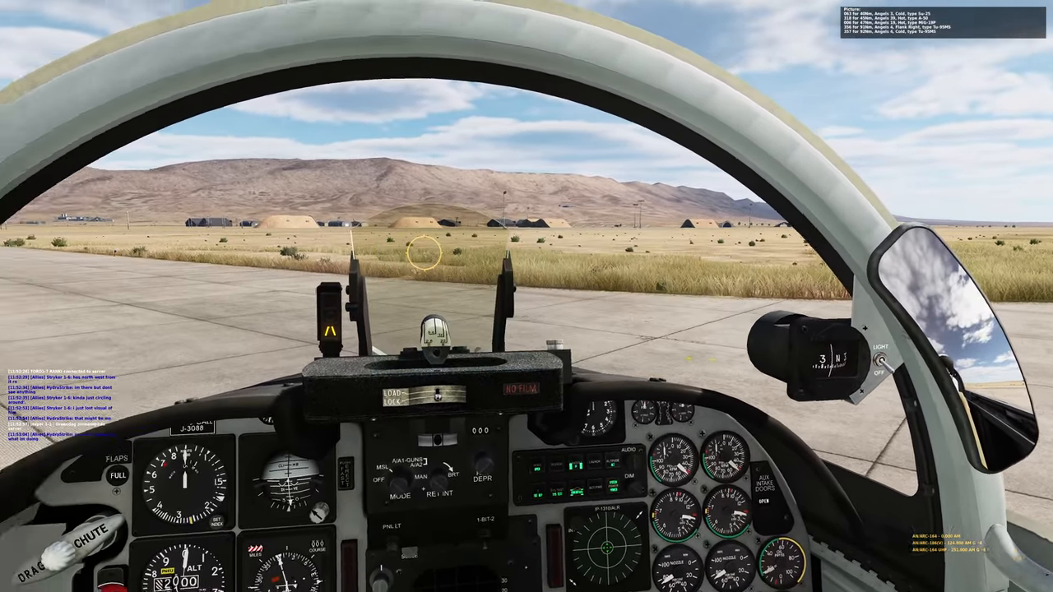